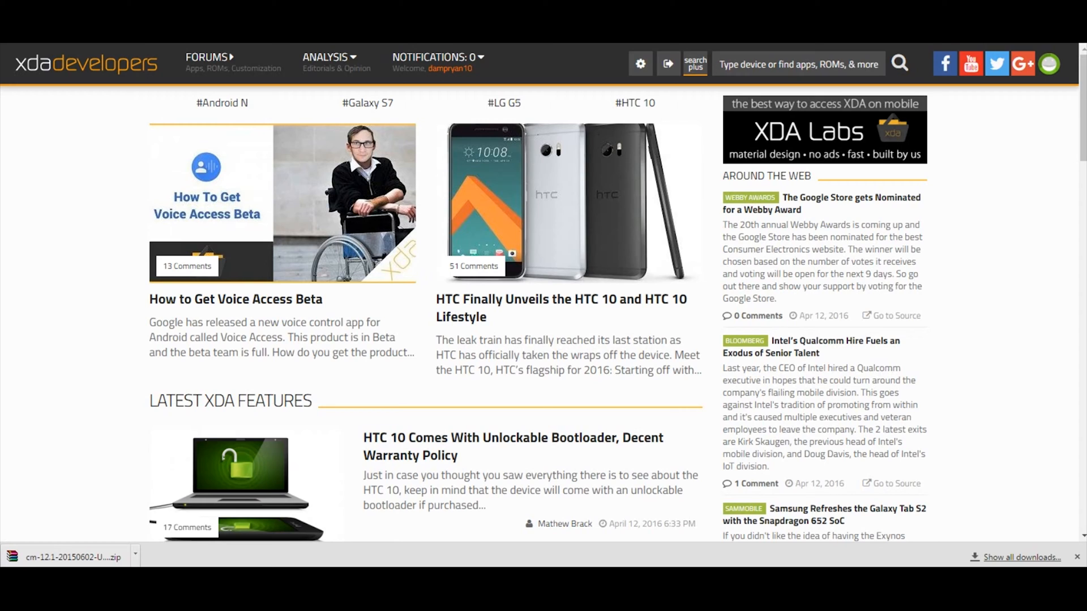
- Search XDA Developers for 'hu' and 'roms' to find Huawei Y300 ROM forums
{"action": "type", "text": "huawei y300"}
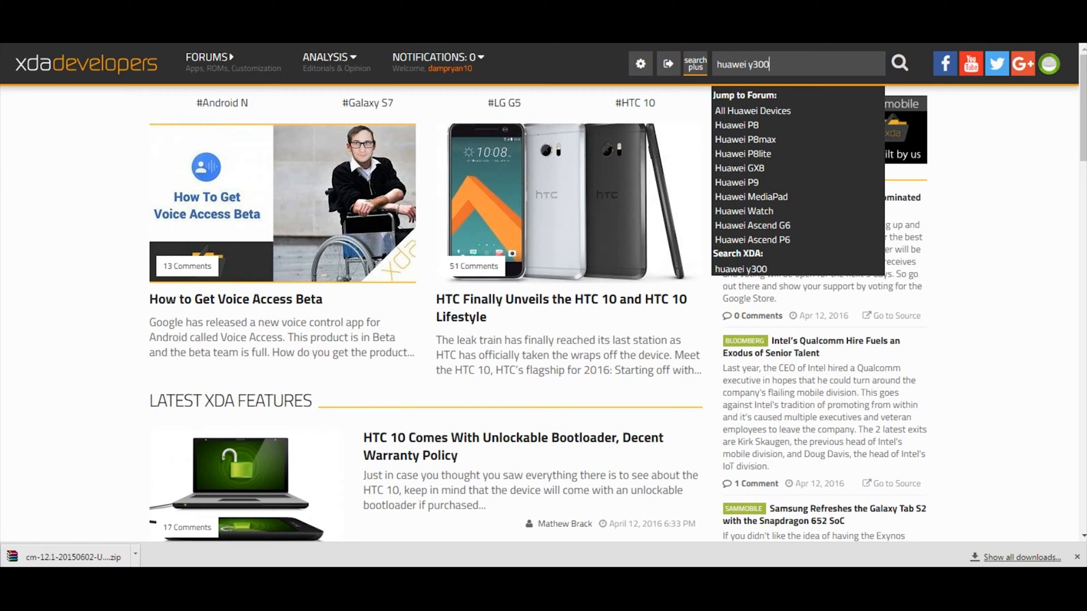
{"action": "type", "text": "roms"}
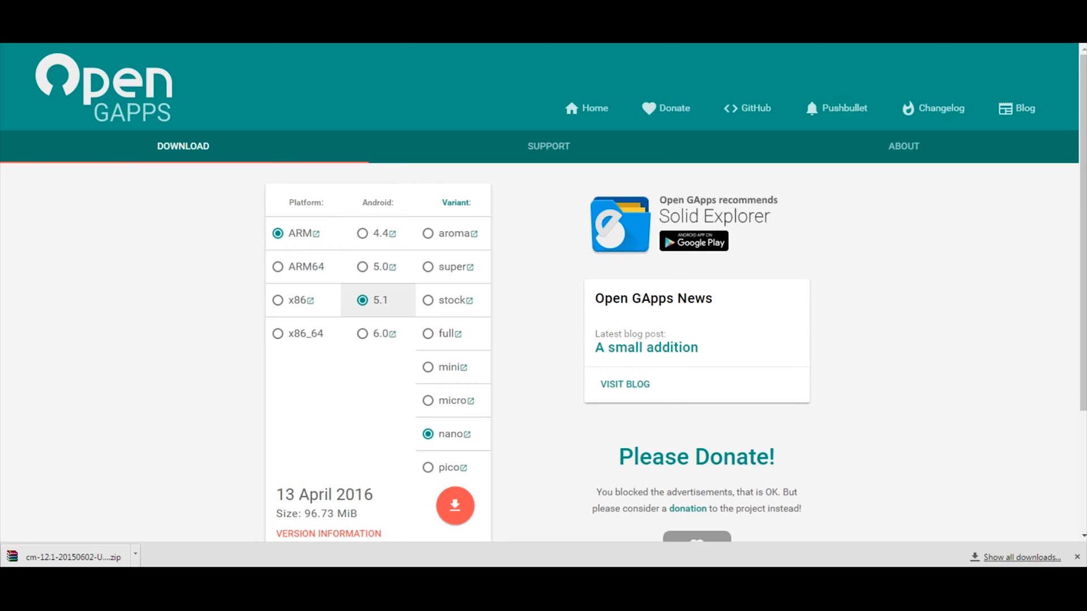
{"action": "mouse_move", "coordinate": [448, 434]}
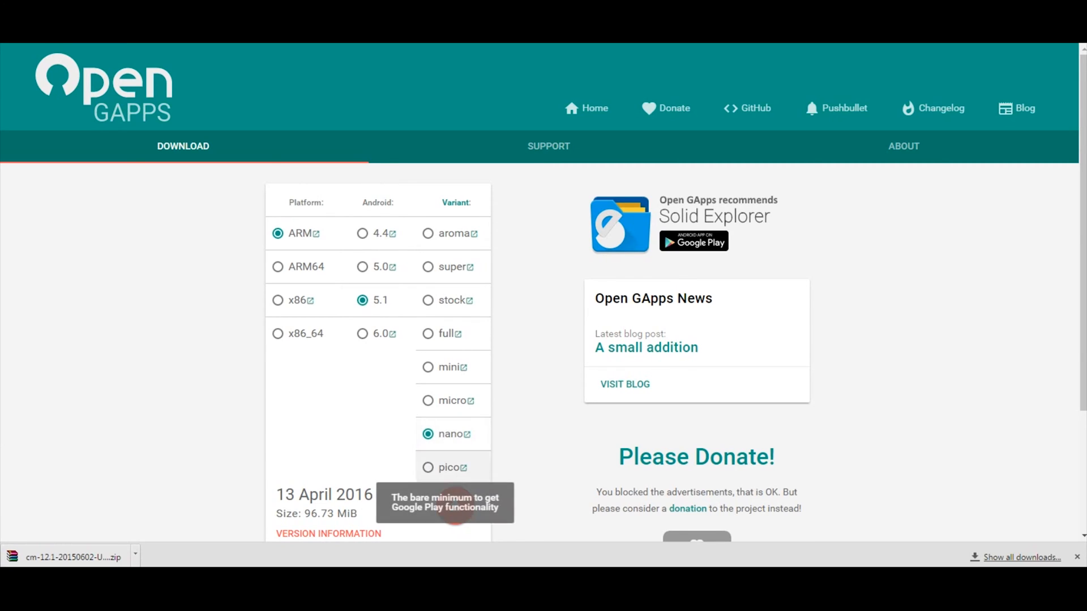
{"action": "mouse_move", "coordinate": [450, 401]}
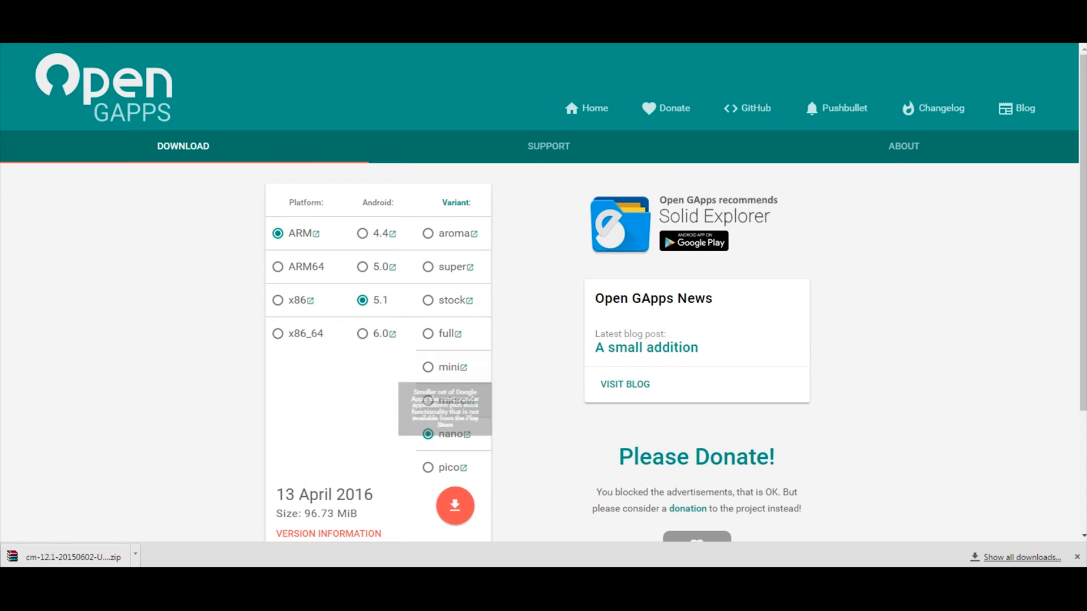
{"action": "mouse_move", "coordinate": [450, 233]}
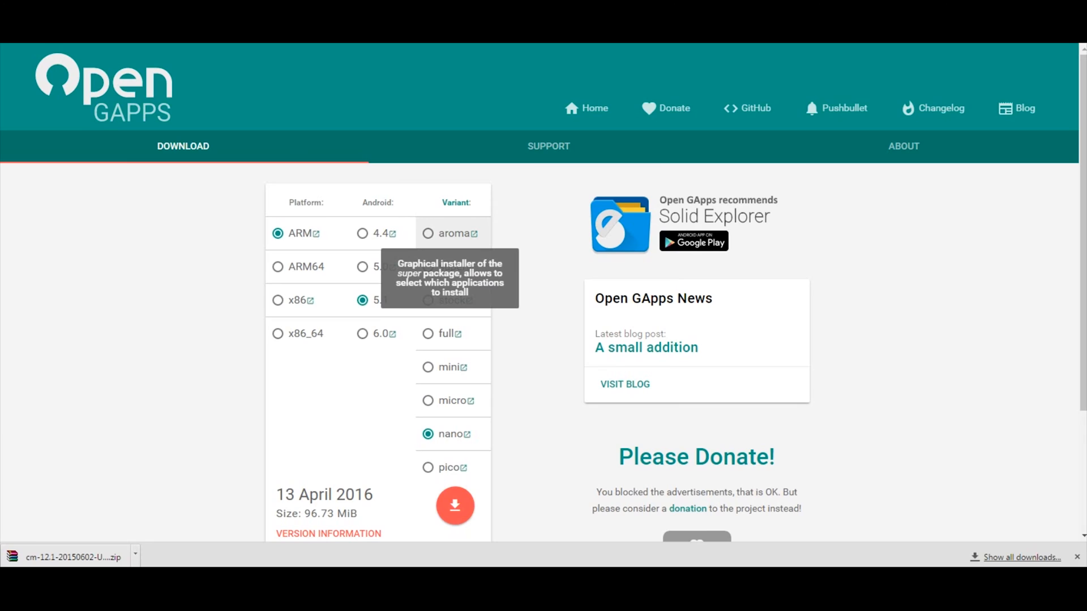
- Compare the aroma and pico package sizes, then settle on the nano variant
{"action": "left_click", "coordinate": [428, 233]}
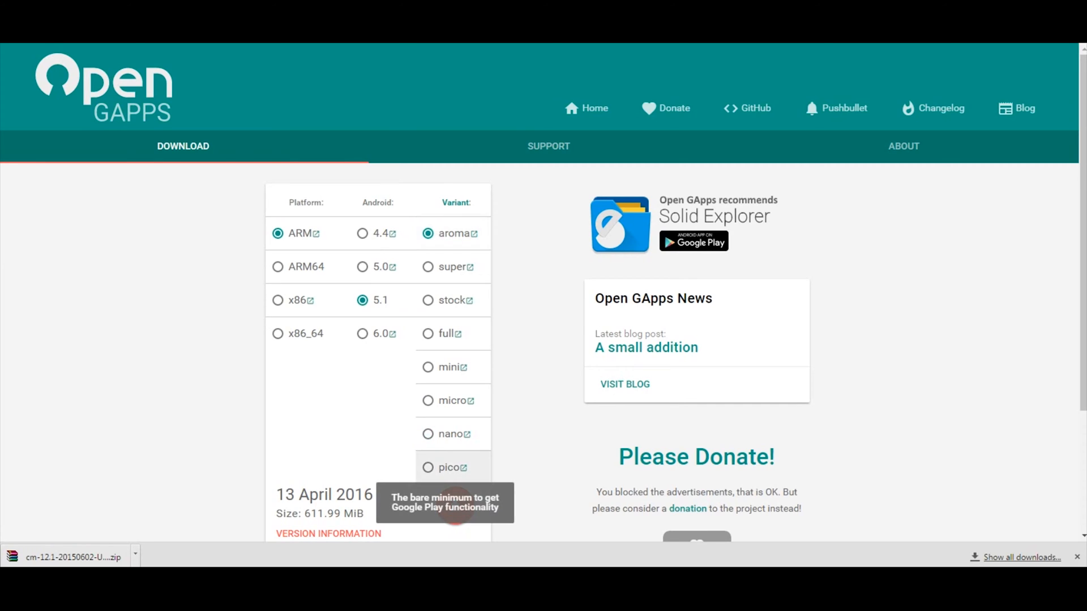
{"action": "left_click", "coordinate": [428, 467]}
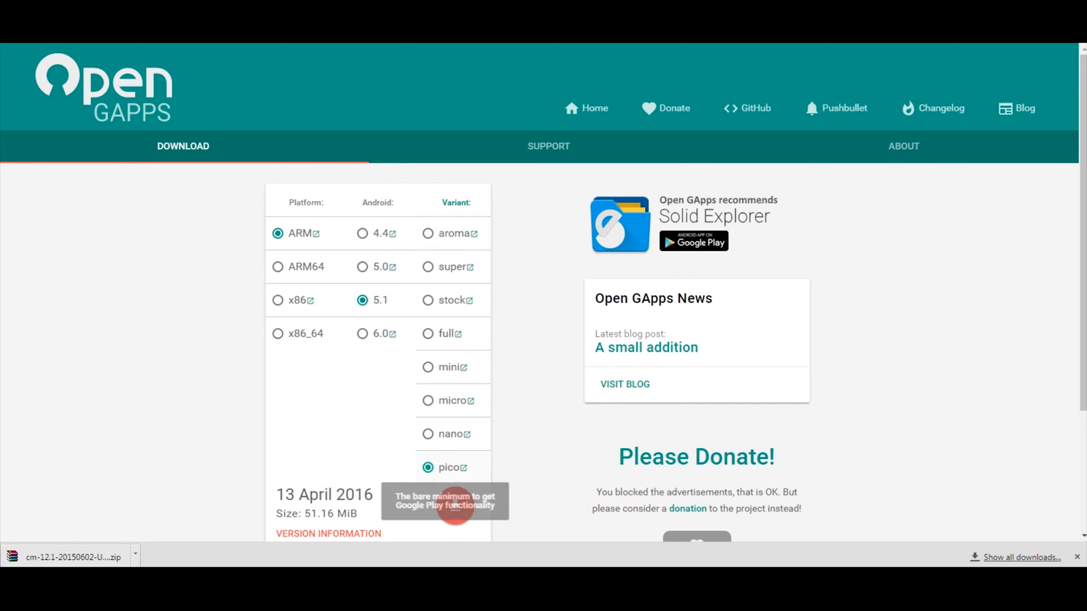
{"action": "left_click", "coordinate": [427, 434]}
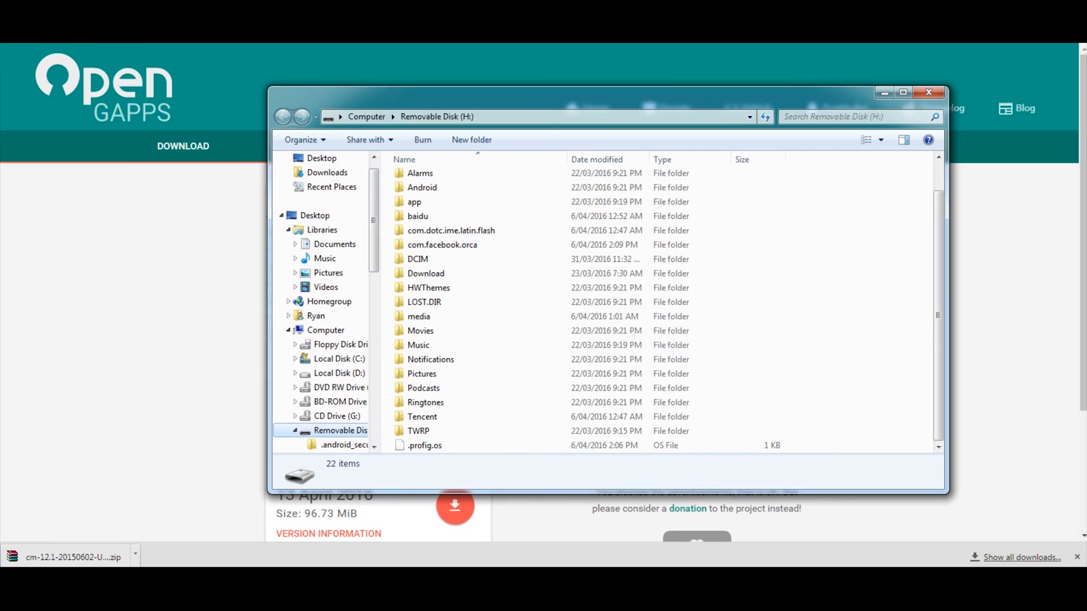
{"action": "mouse_move", "coordinate": [68, 560]}
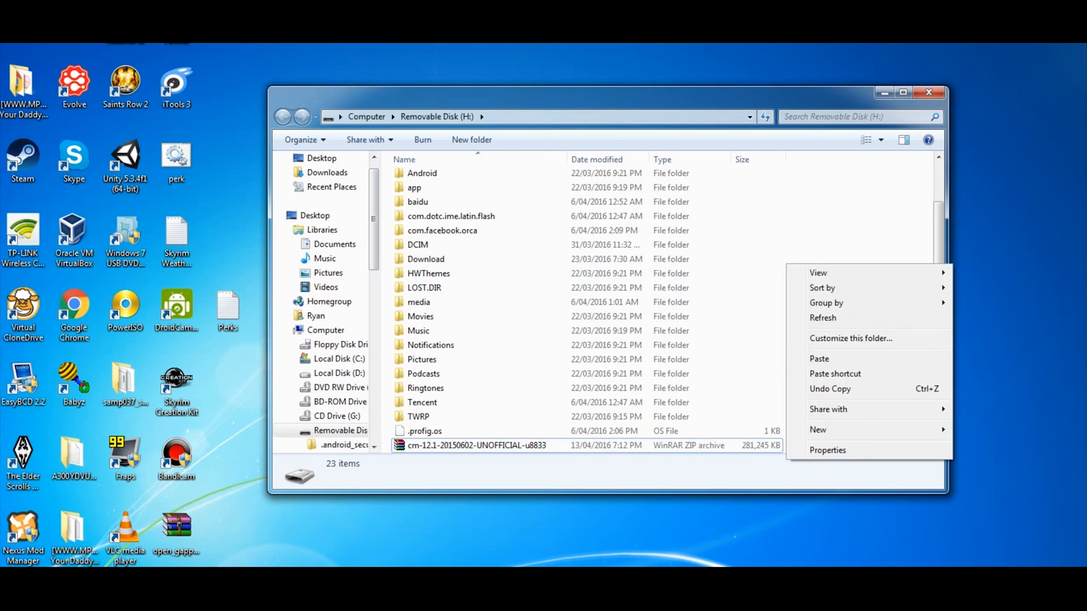
- Paste the 96.6 MB GApps zip into the root of Removable Disk (H:)
{"action": "left_click", "coordinate": [819, 359]}
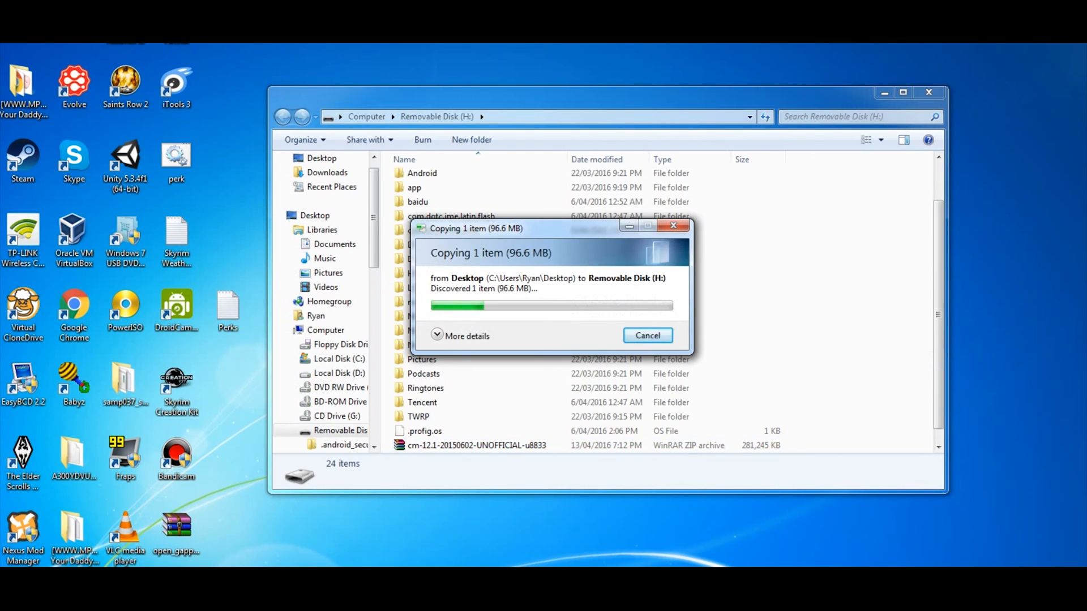